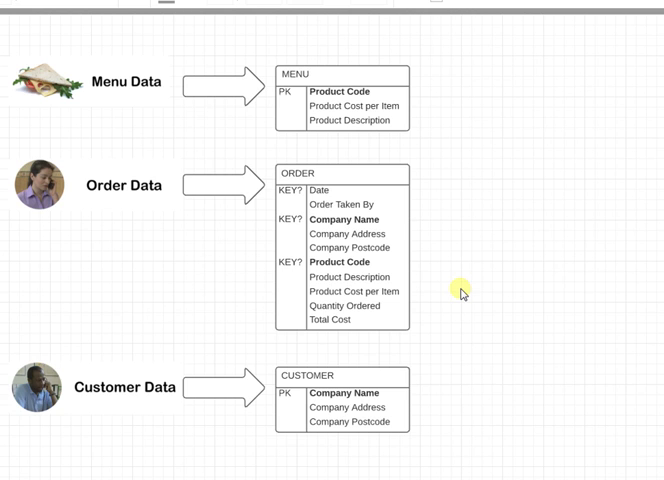
pyautogui.moveTo(464, 172)
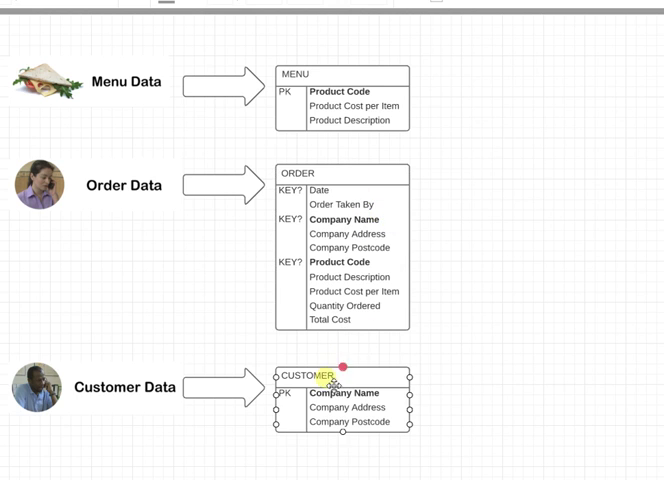
# Step: Review the Customer, Order and Menu tables and select the table to edit
pyautogui.click(476, 364)
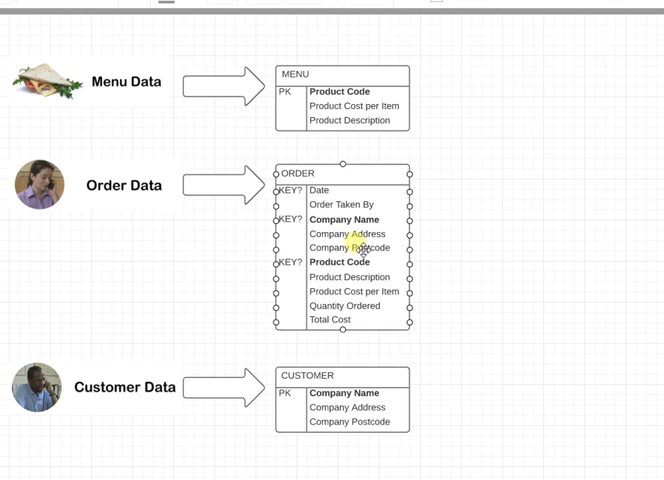
pyautogui.click(472, 328)
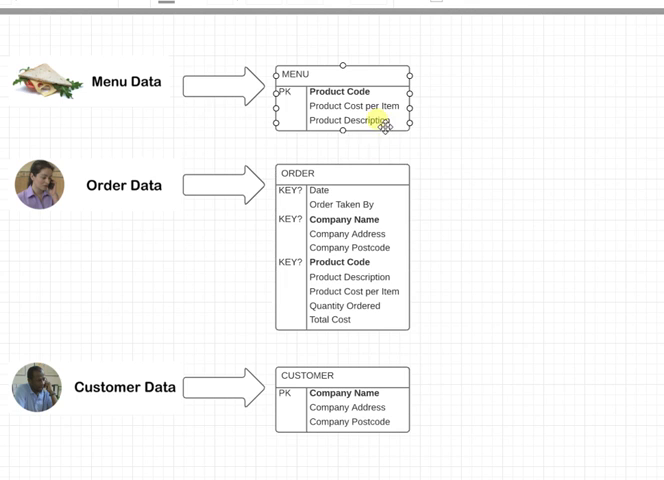
pyautogui.click(344, 234)
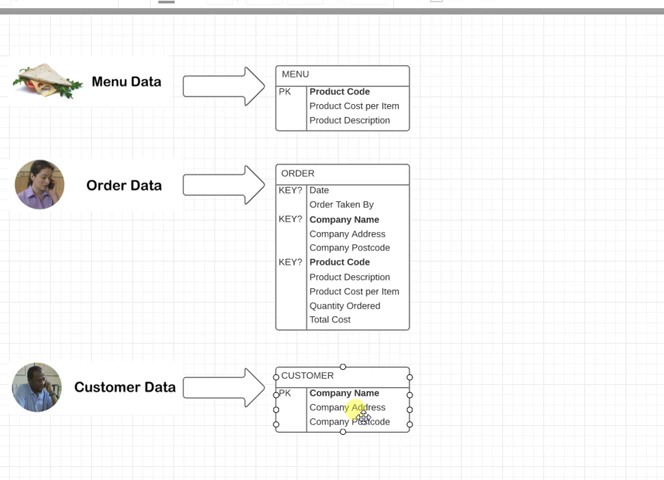
pyautogui.click(344, 92)
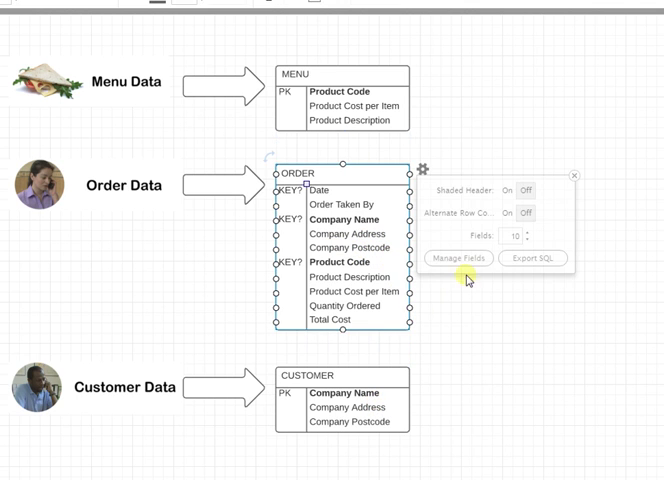
# Step: Delete Company Address, Company Postcode, Product Description and Product Cost per Item from Order's fields
pyautogui.click(456, 258)
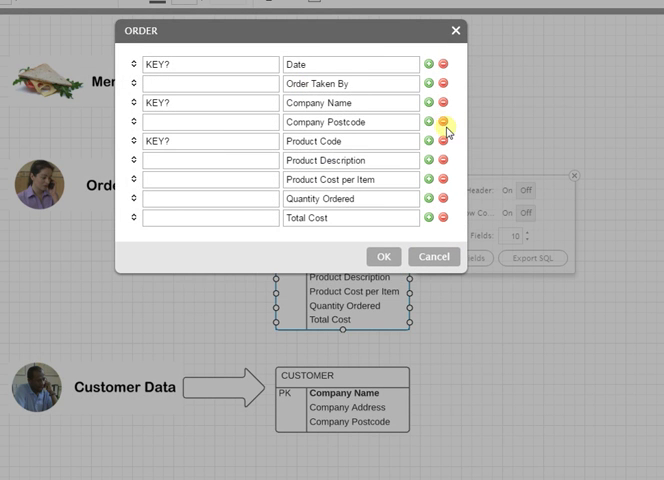
pyautogui.click(444, 122)
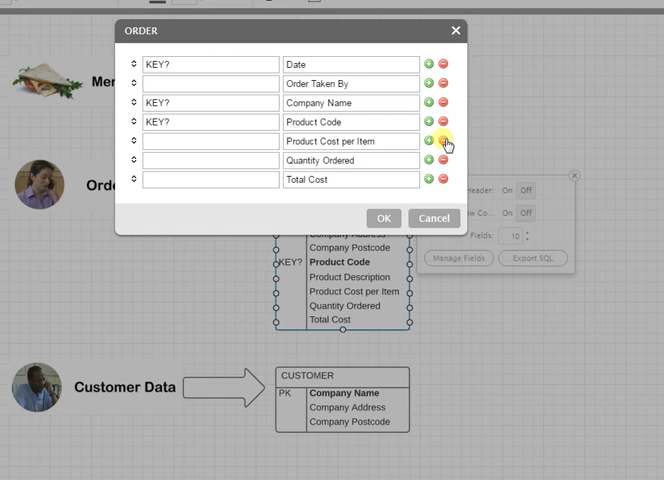
pyautogui.click(440, 140)
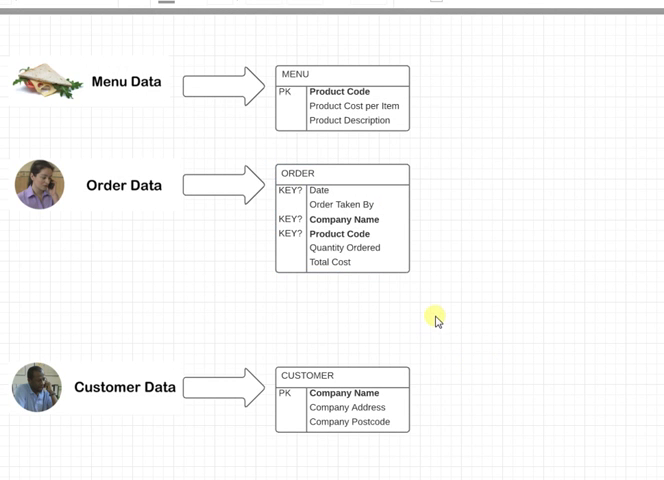
pyautogui.moveTo(376, 264)
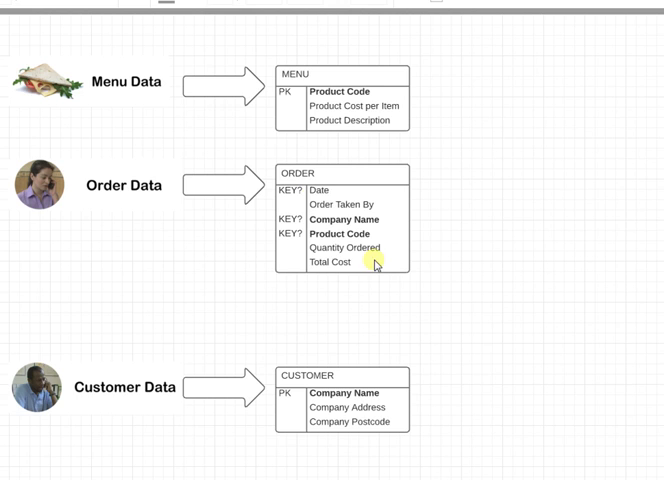
# Step: Delete the derivable Total Cost field, leaving Date, Order Taken By, Company Name, Product Code, Quantity Ordered
pyautogui.click(340, 220)
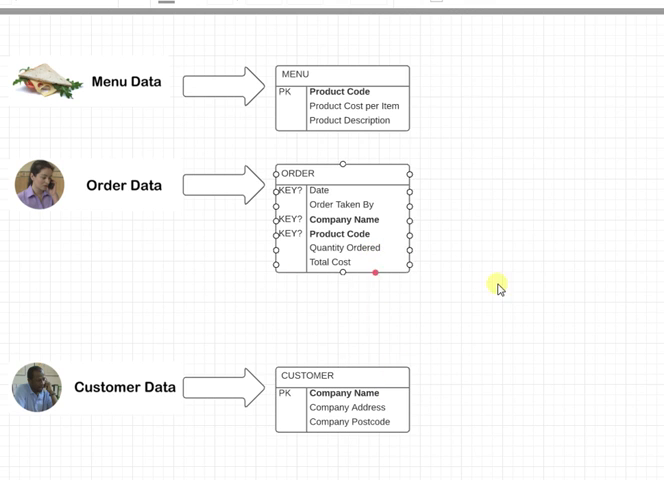
pyautogui.click(342, 172)
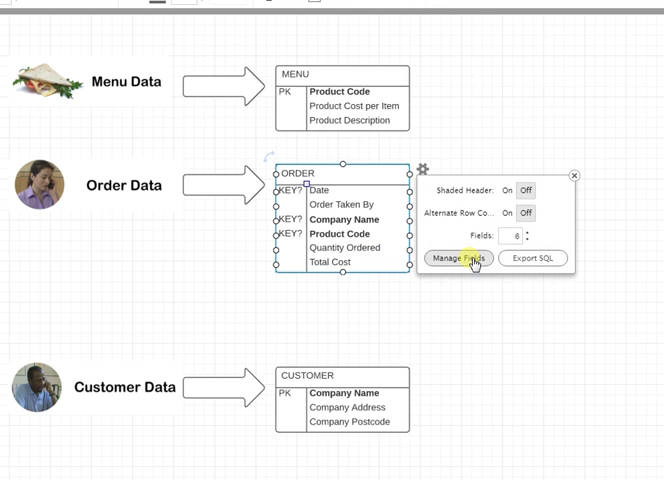
pyautogui.click(456, 258)
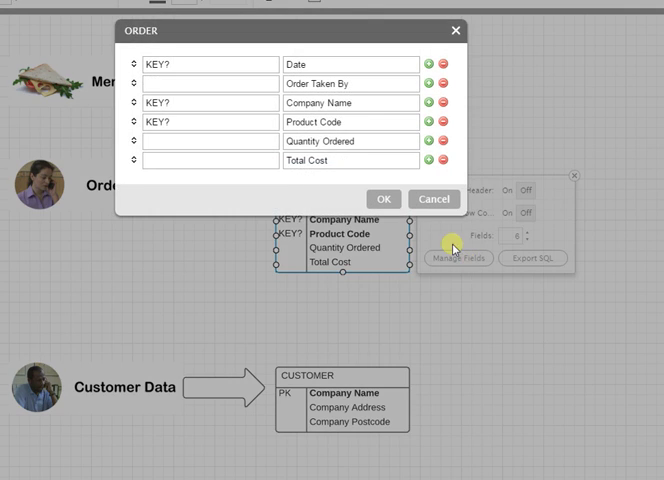
pyautogui.click(448, 160)
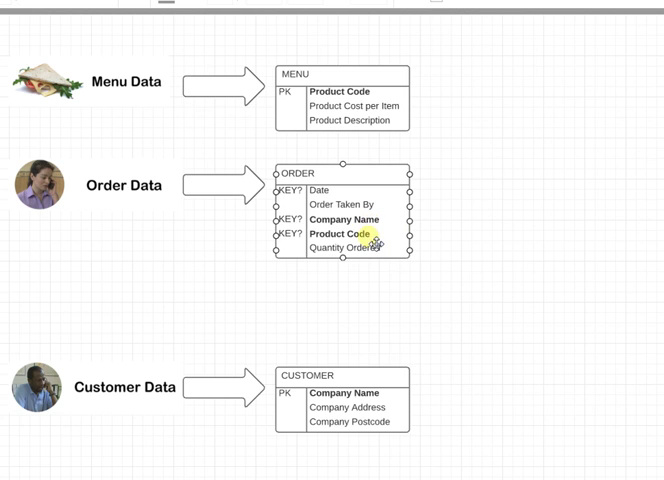
pyautogui.click(344, 408)
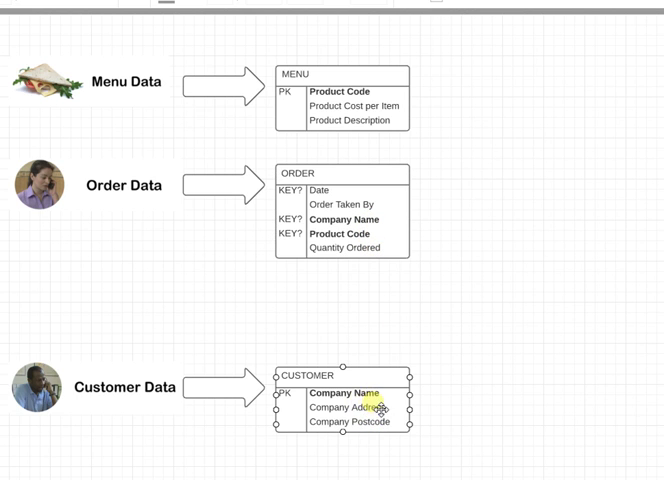